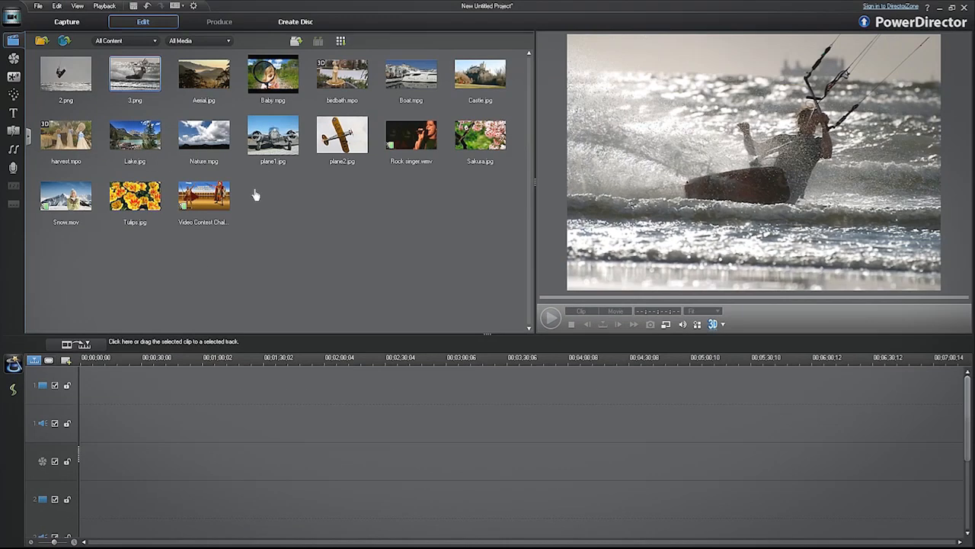
Step: Drag Nature.mpg from the media library onto video track 1
drag(273, 137, 245, 351)
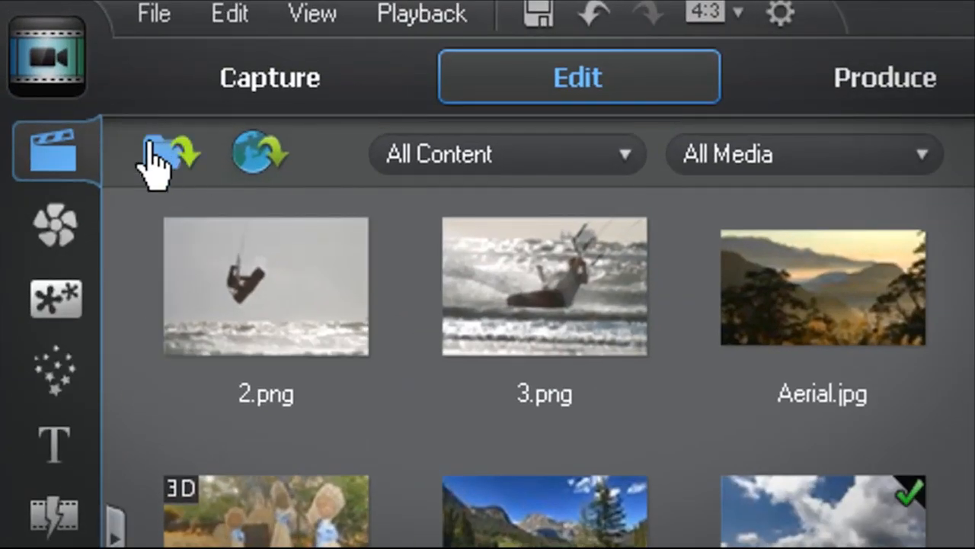
Step: Import the P51-MUSTANG photo into the library through Import Media Files
click(158, 152)
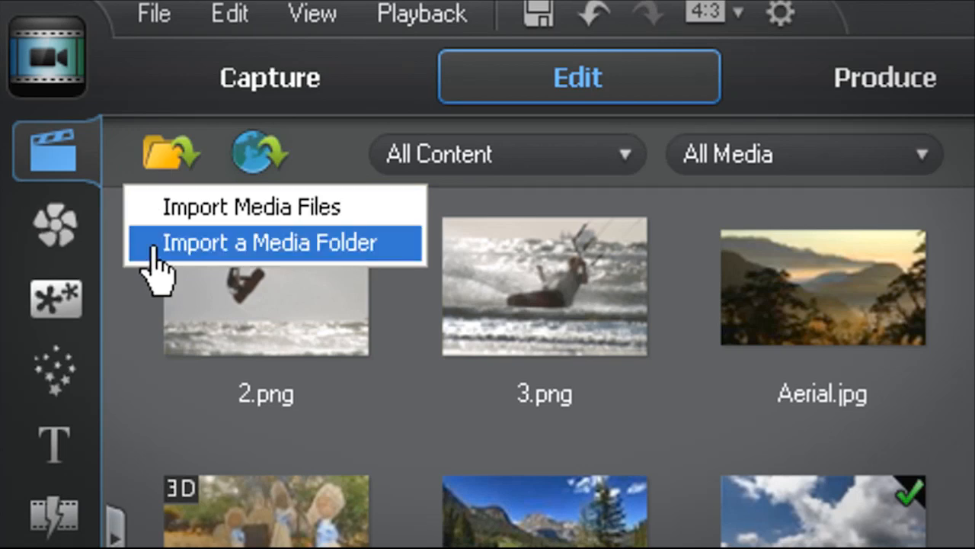
click(141, 207)
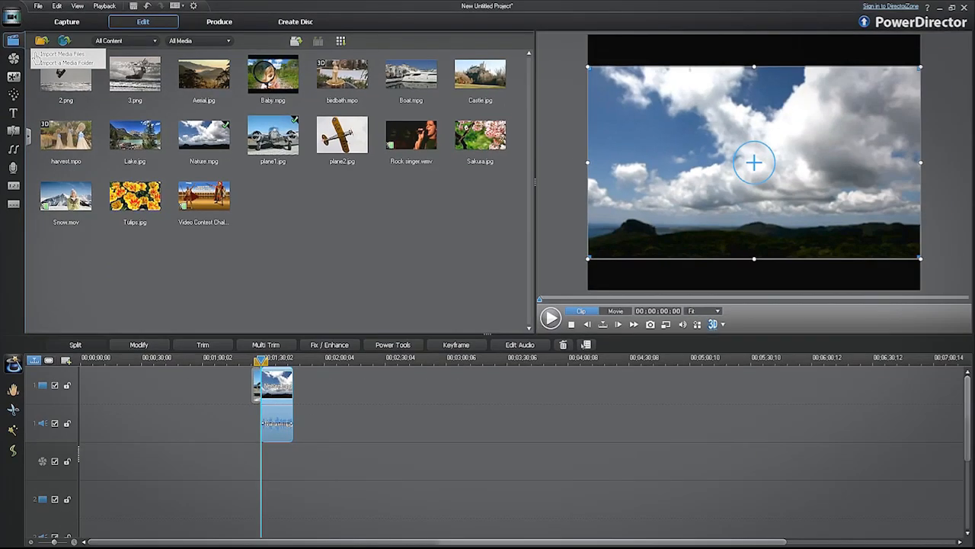
click(57, 54)
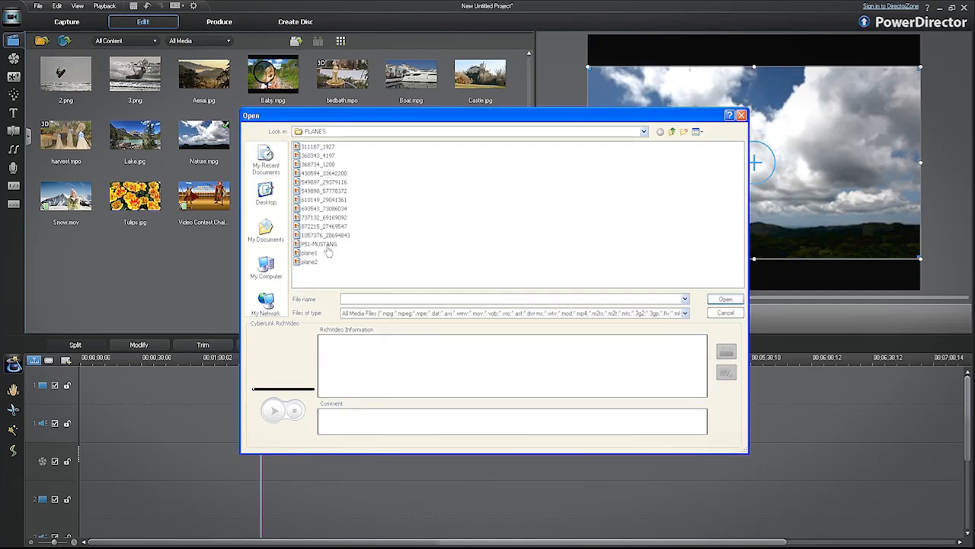
click(314, 243)
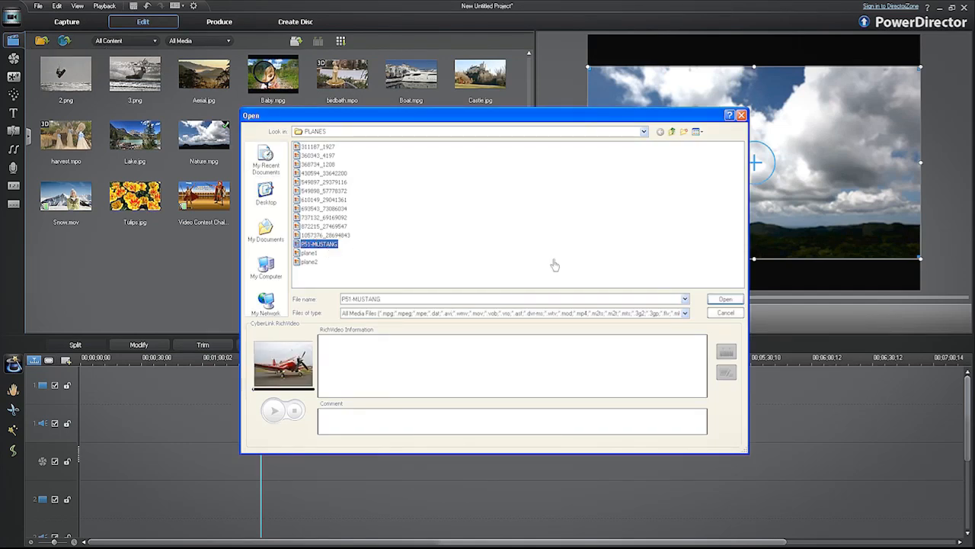
click(725, 298)
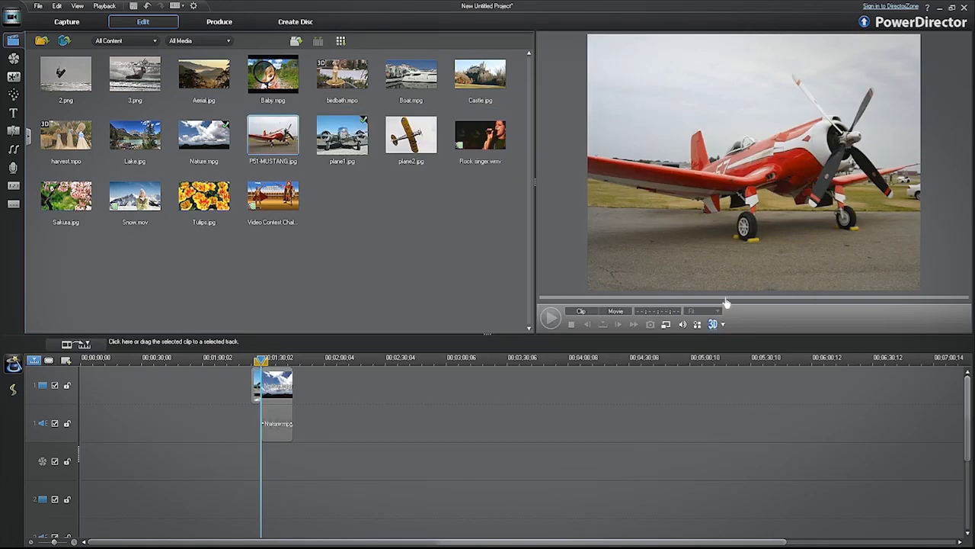
mouse_move(551, 282)
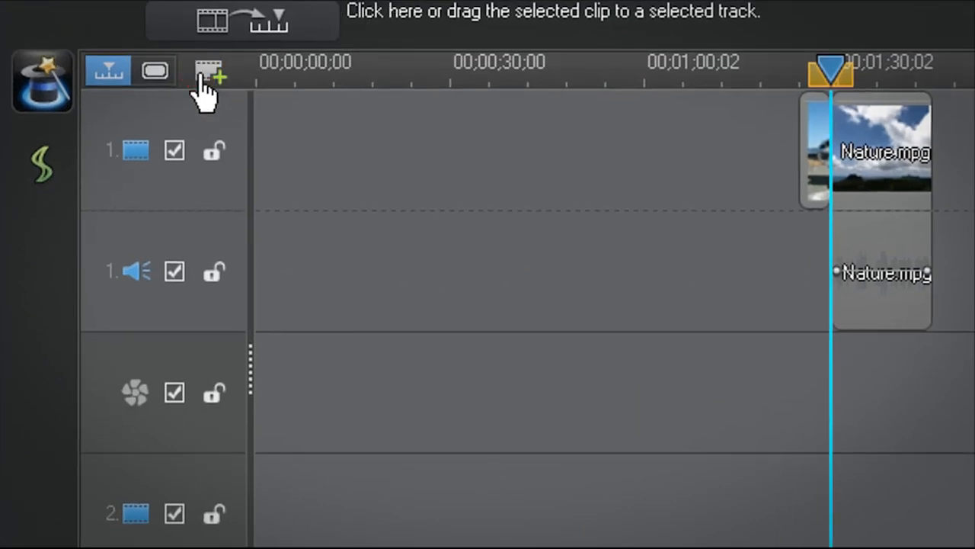
Step: In Track Manager, add a video track above Track 1 and an audio track below Track 2
click(212, 70)
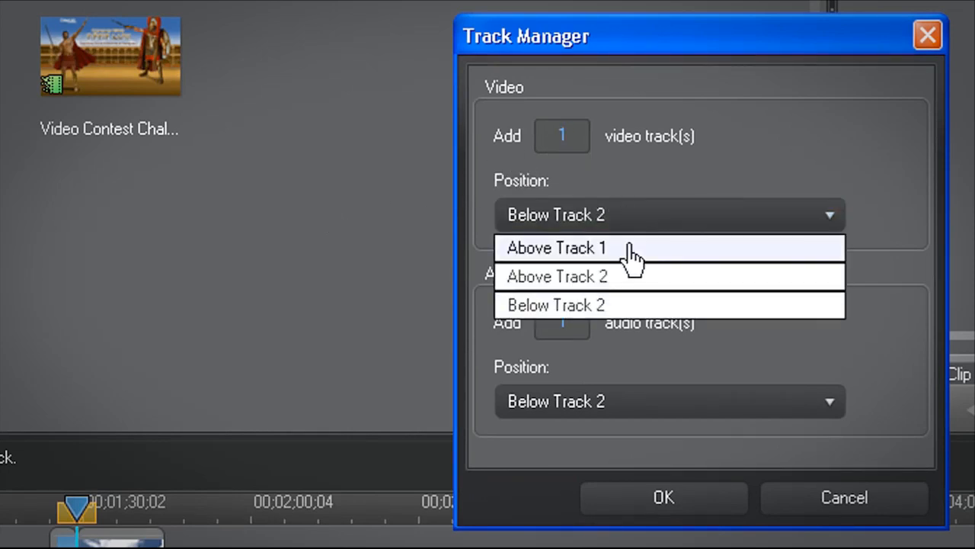
click(558, 247)
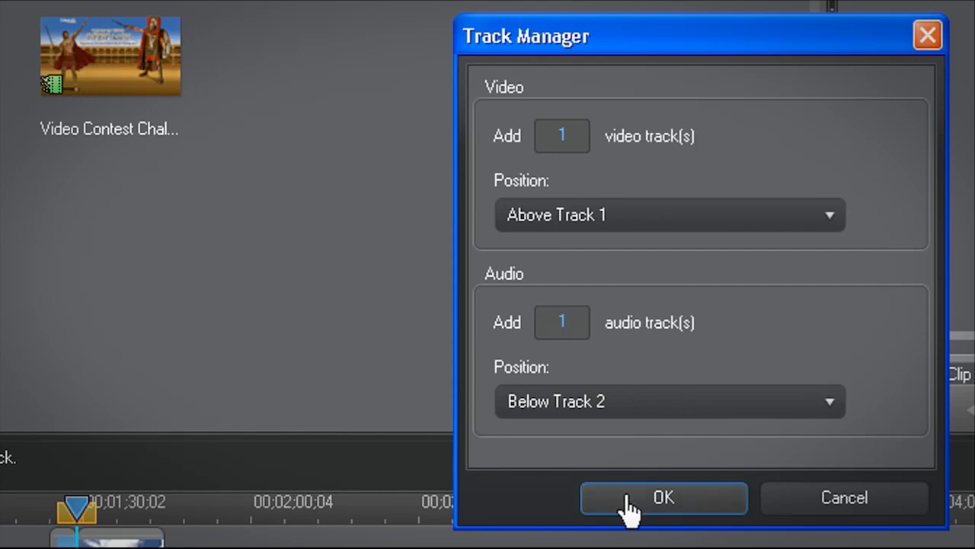
click(664, 498)
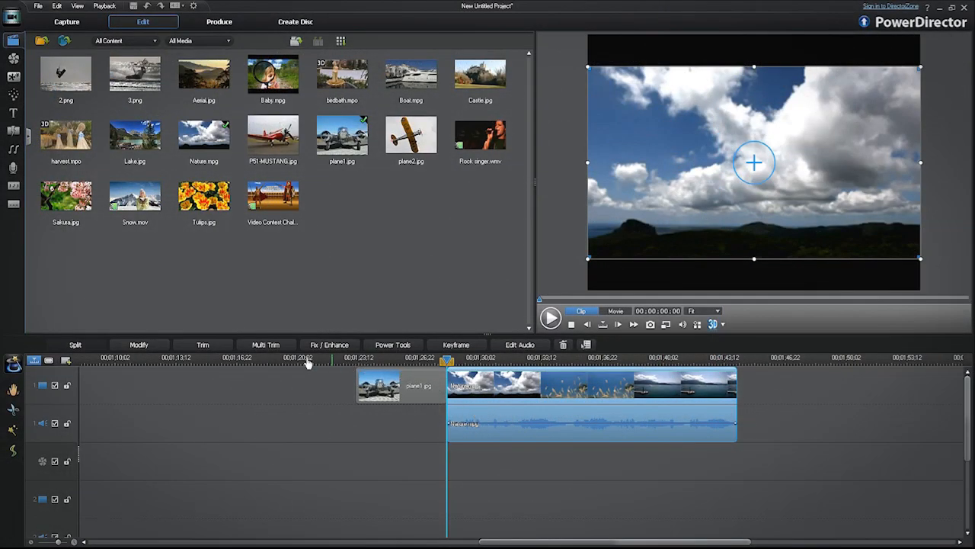
Step: Trim Nature.mpg with mark in 00:00:03:00 and mark out 00:00:06:00
click(203, 344)
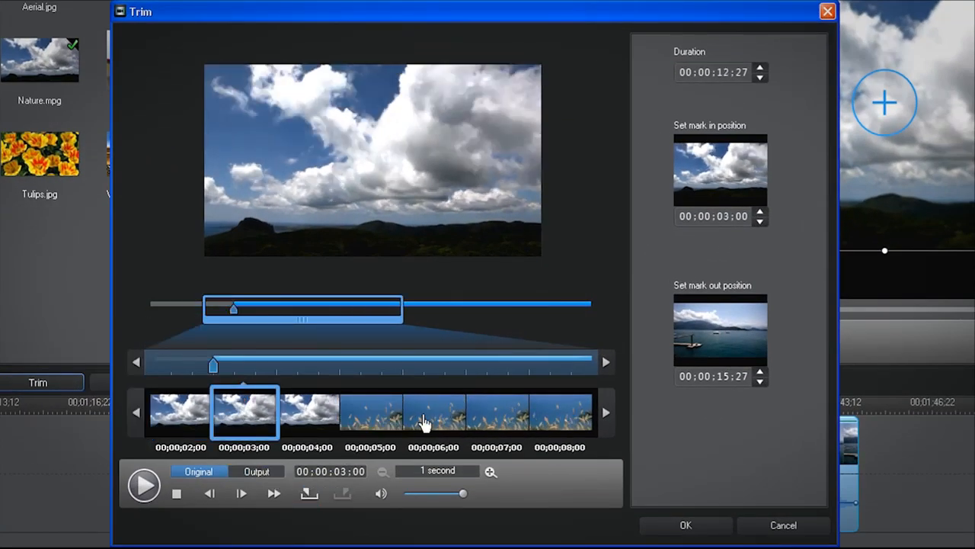
click(336, 494)
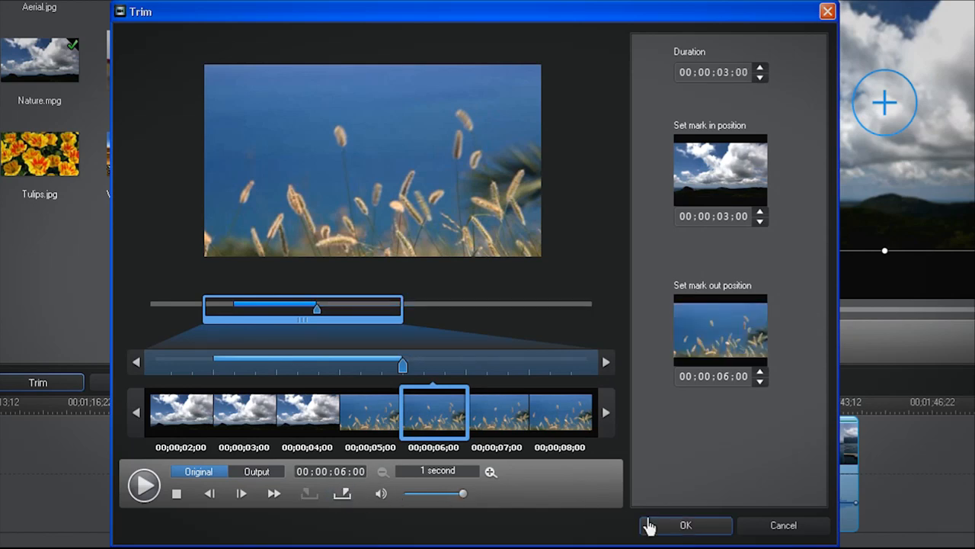
click(685, 524)
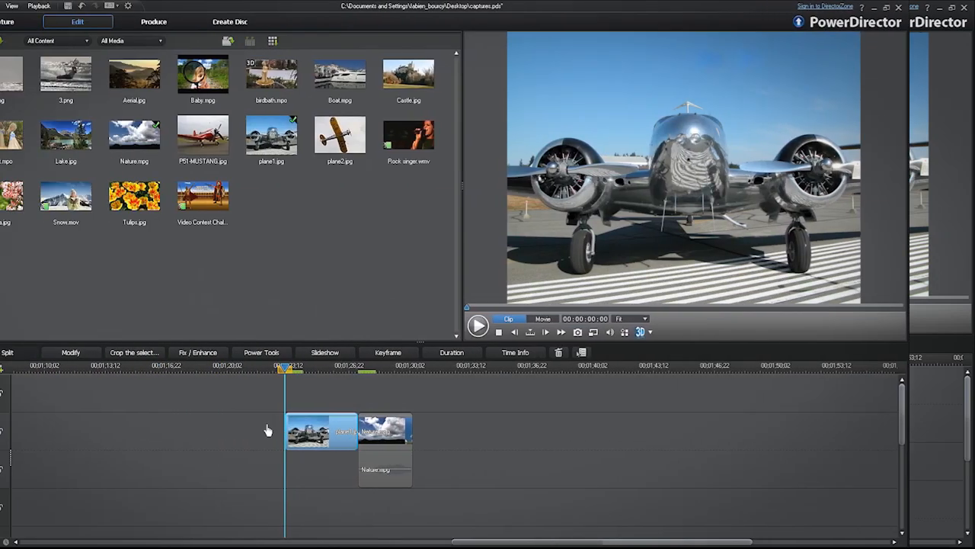
Step: Enable Lighting and Color Adjustment on plane1.jpg, raising contrast, hue and saturation
click(197, 352)
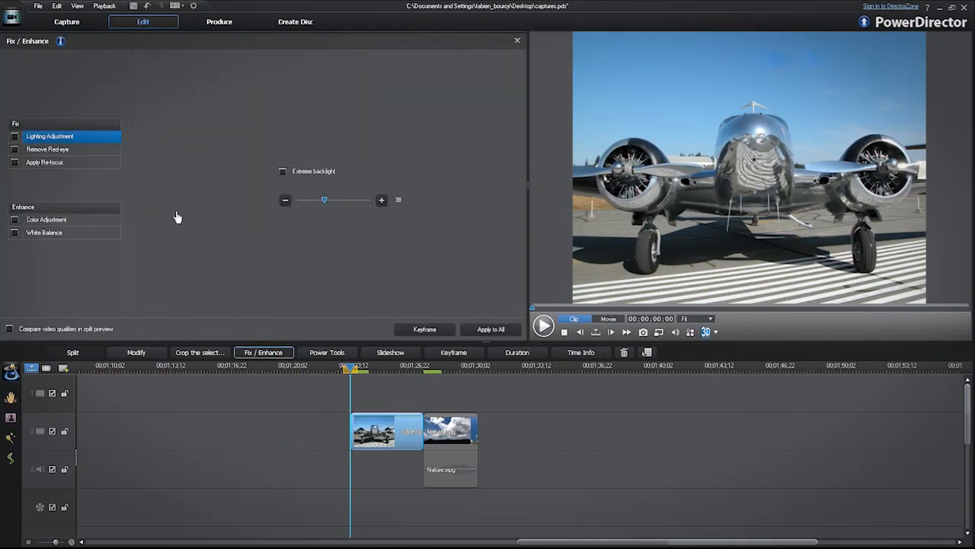
click(14, 135)
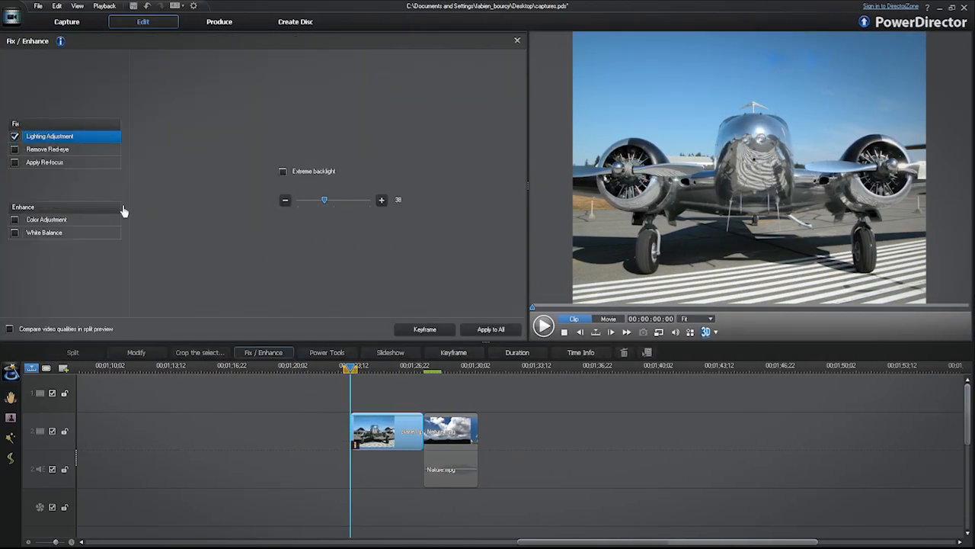
drag(325, 200, 332, 200)
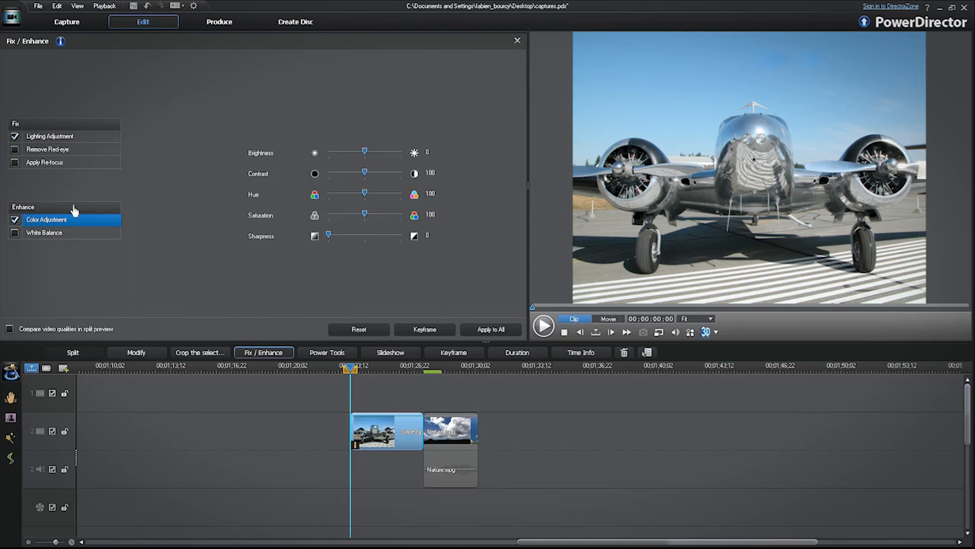
drag(364, 172, 370, 173)
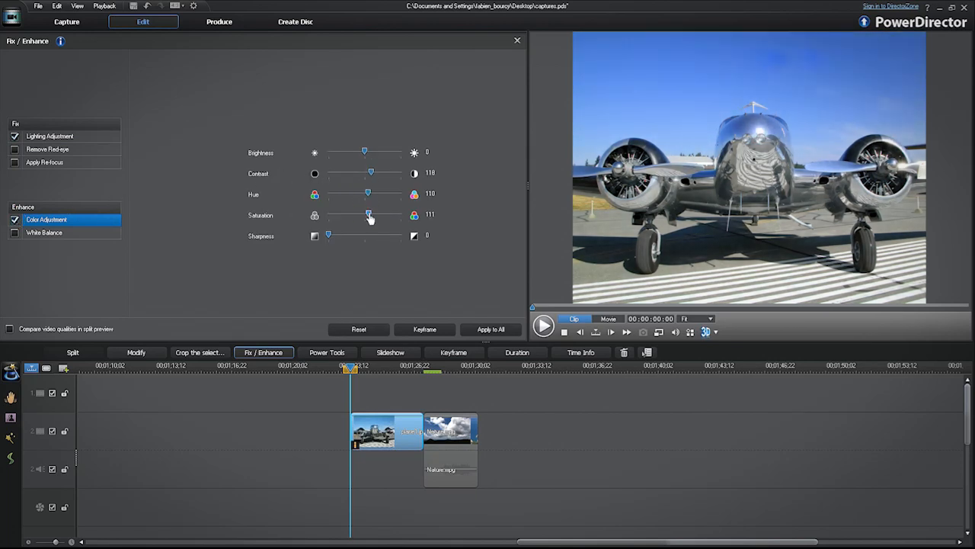
drag(327, 235, 331, 234)
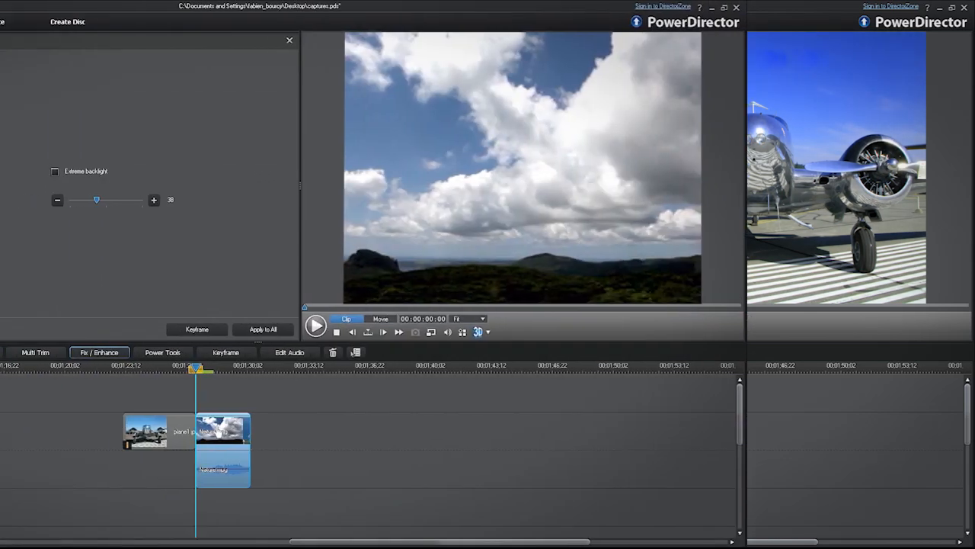
Step: Apply Video Crop to Nature.mpg and enable Video Speed with an adjusted multiplier
click(364, 352)
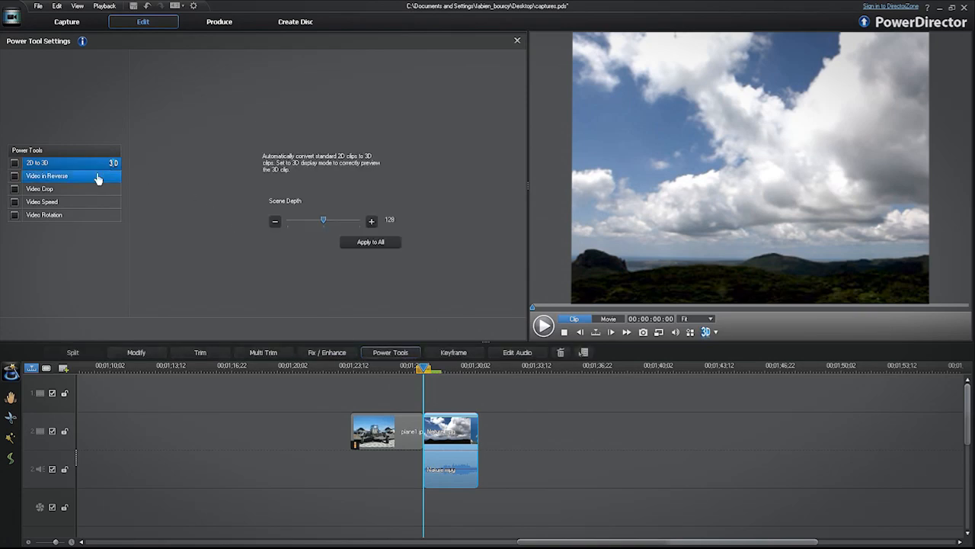
click(39, 188)
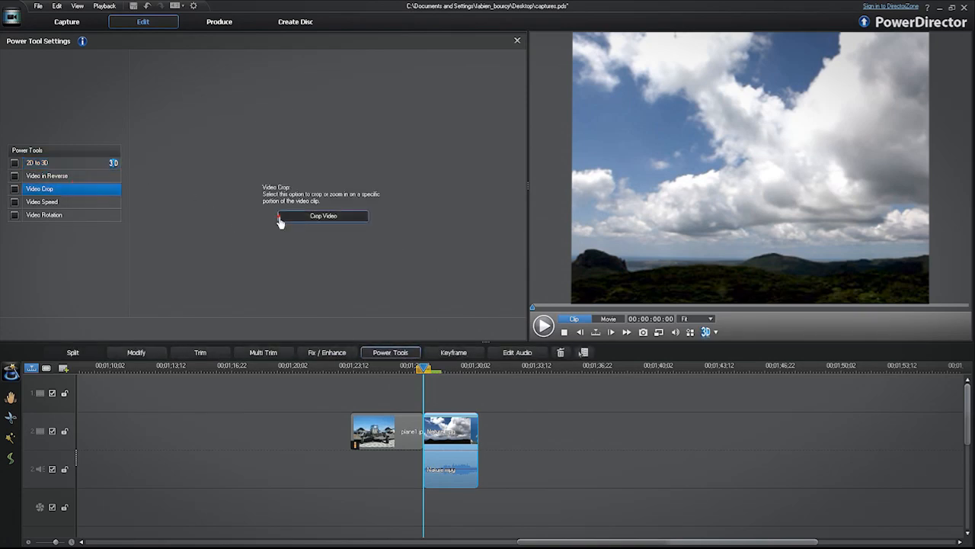
click(318, 216)
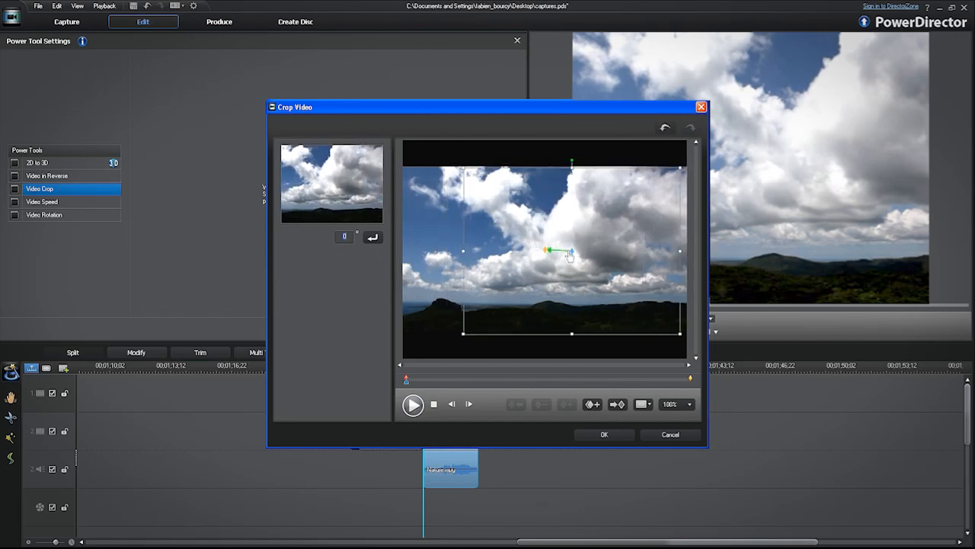
click(605, 434)
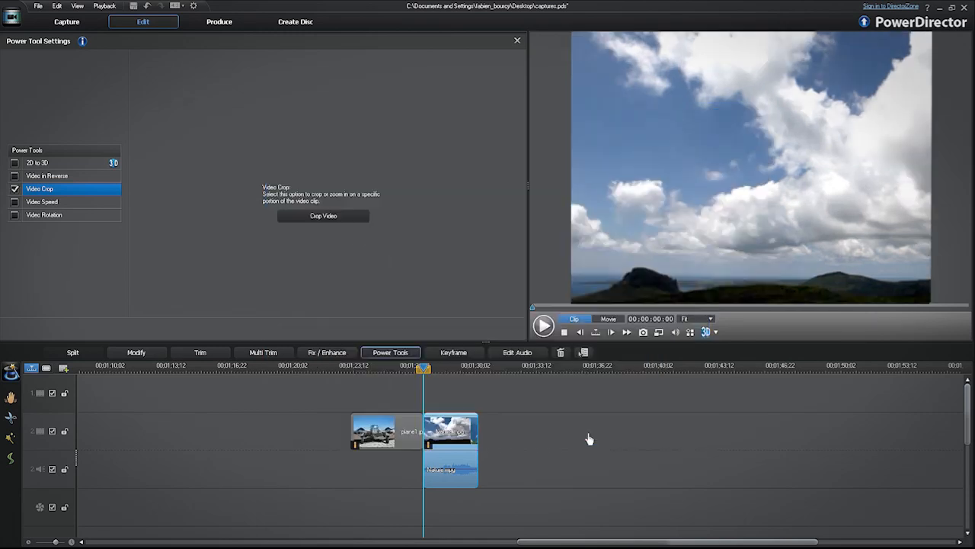
mouse_move(85, 207)
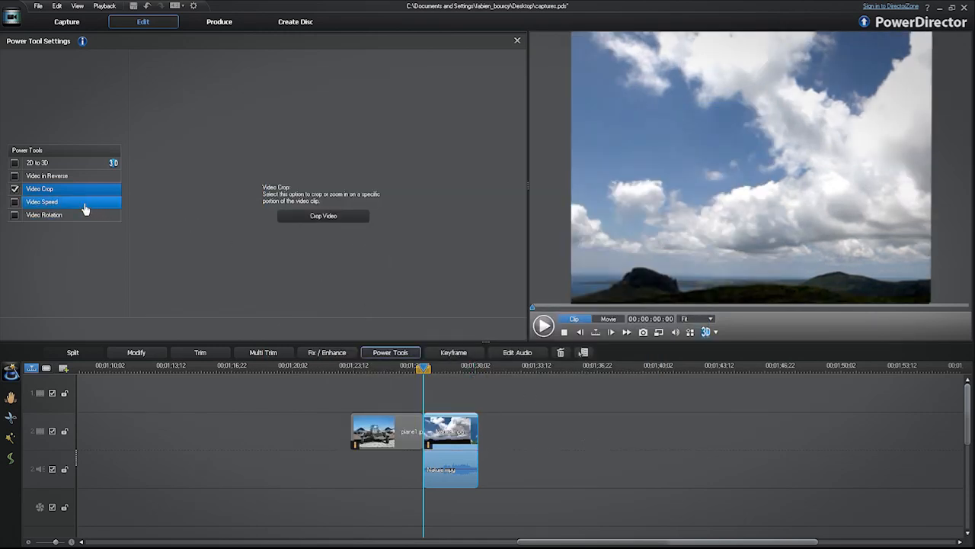
click(15, 202)
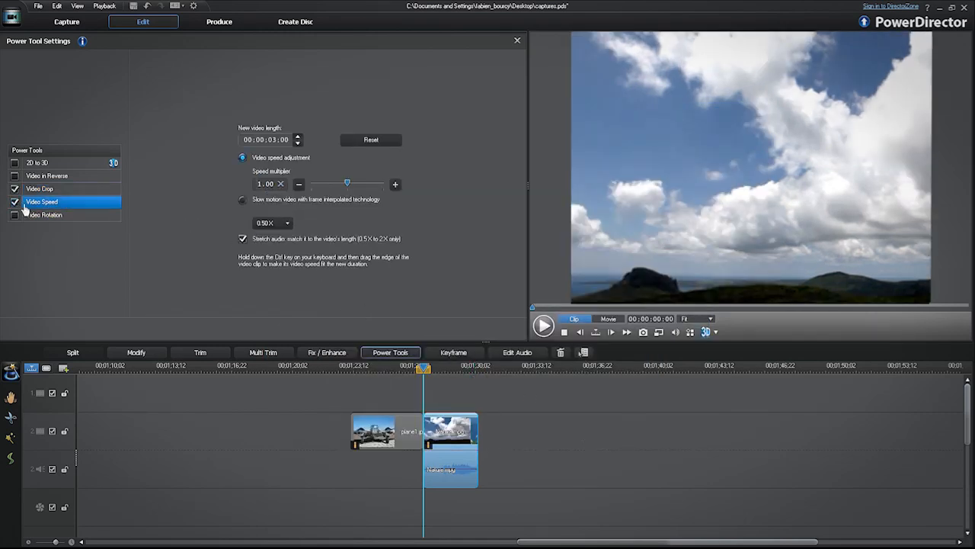
drag(347, 184, 354, 183)
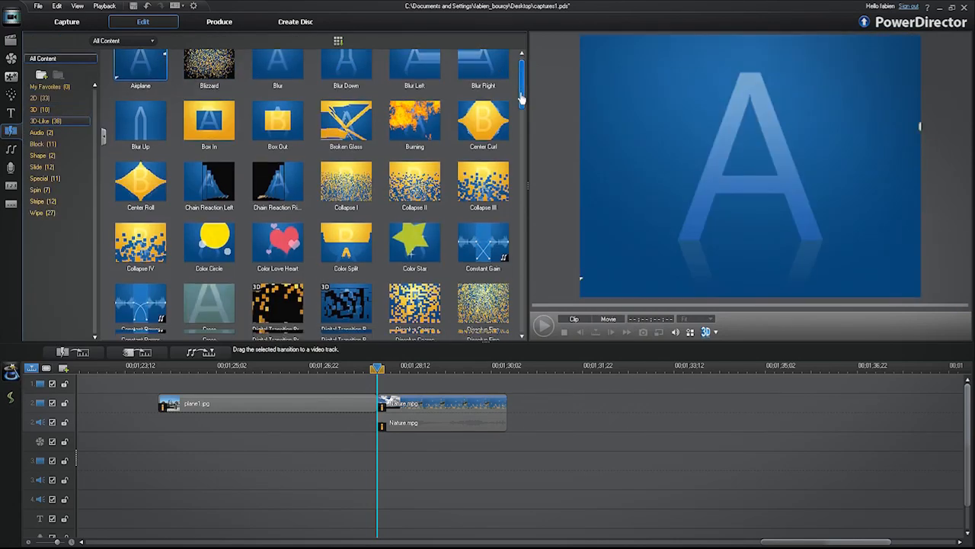
Step: Scroll through the 3D-Like transitions in the Transition Room
scroll(down, 3)
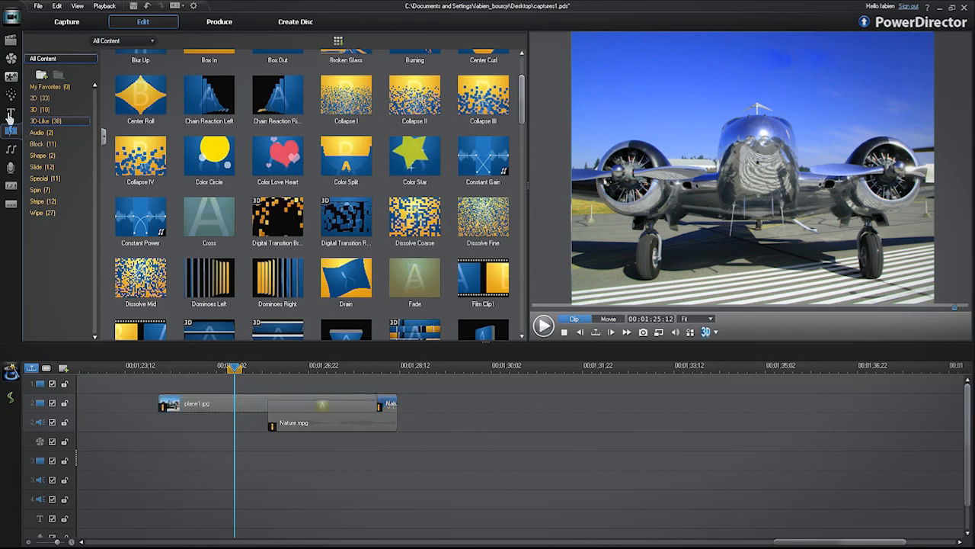
Step: Edit a 3D-Like title template, type 'Reno Races' and apply the yellow bevelled preset
click(12, 113)
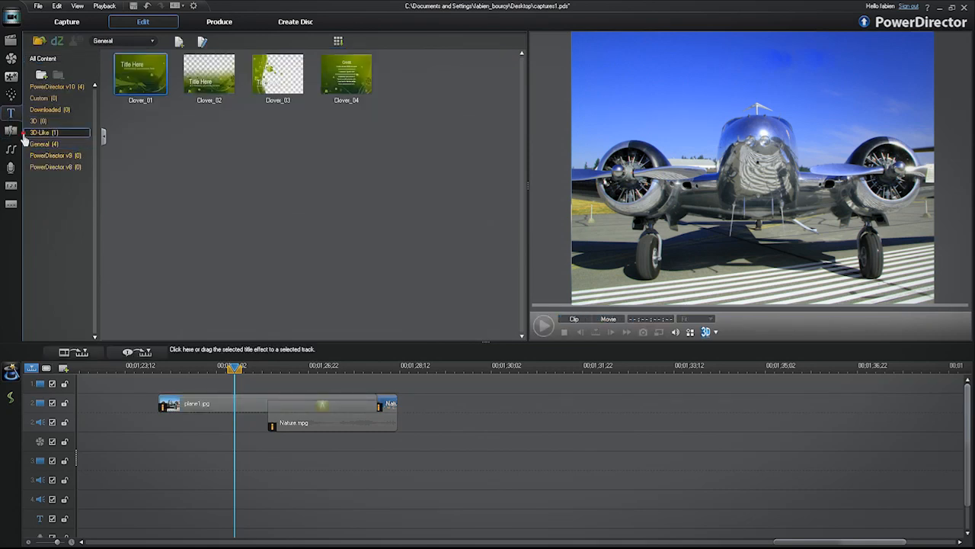
click(46, 132)
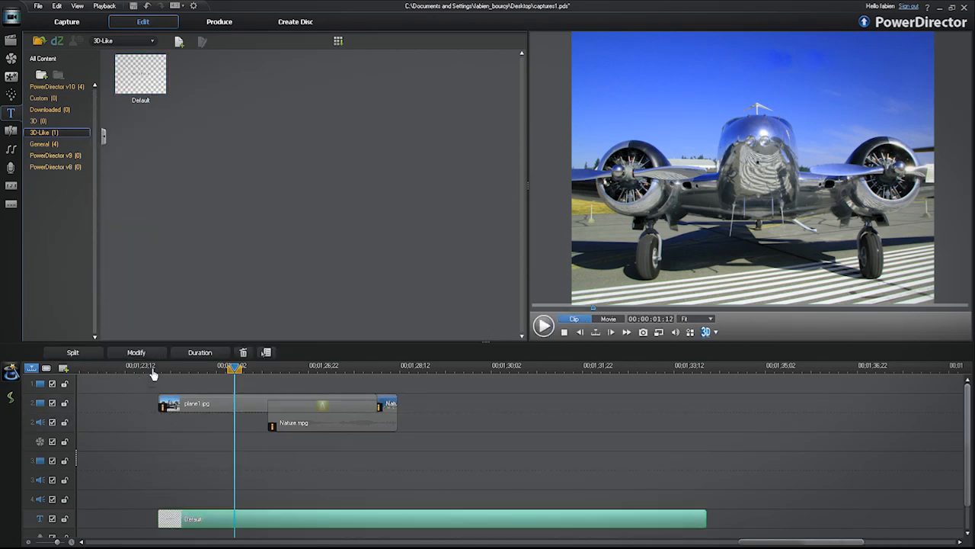
click(137, 351)
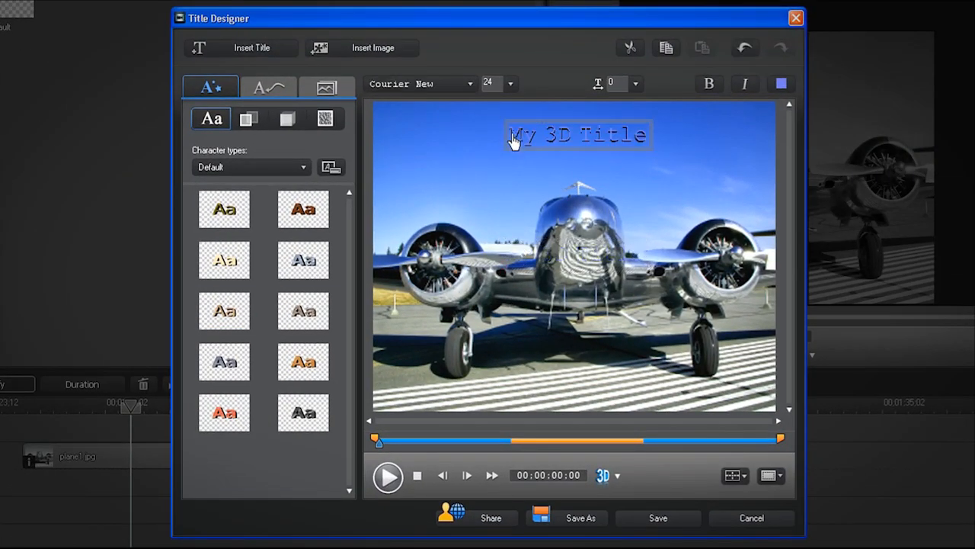
text(Reno)
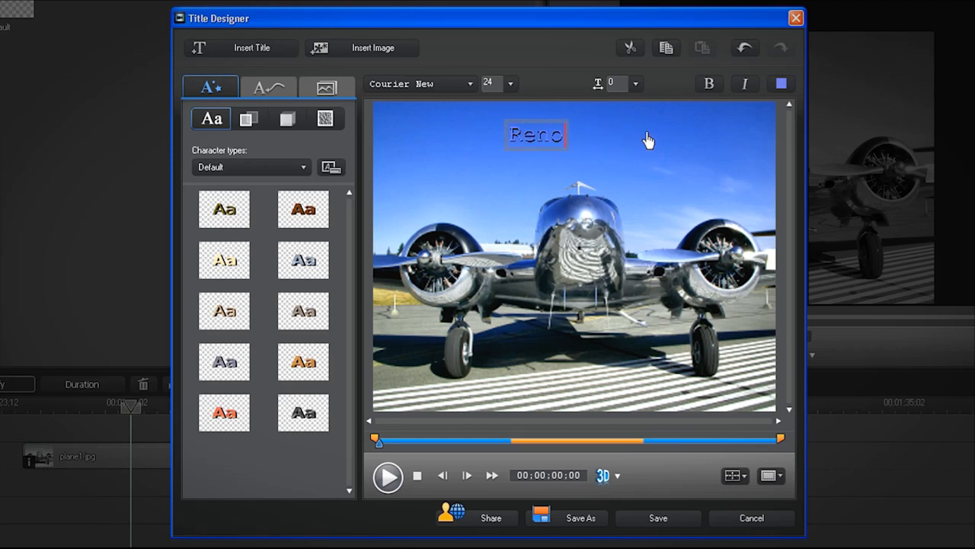
text(Races)
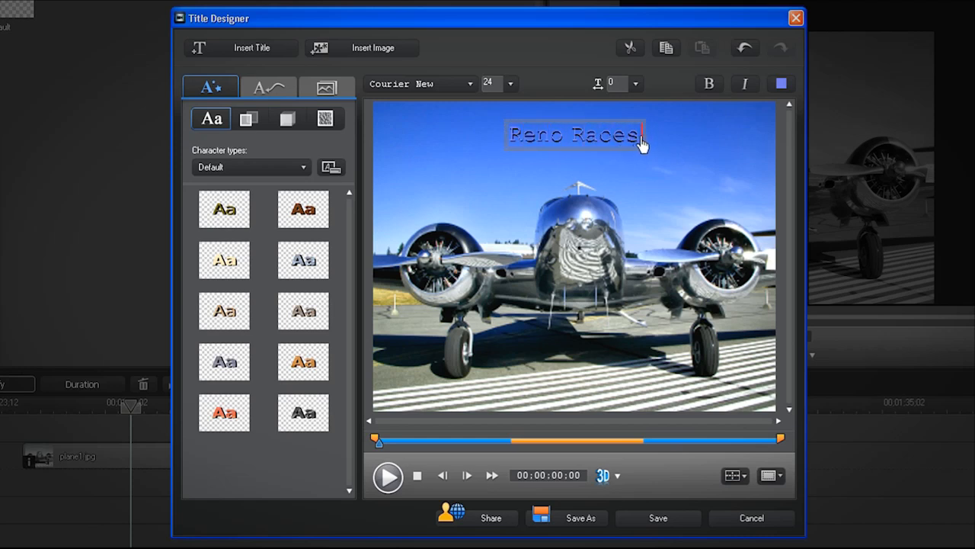
click(224, 260)
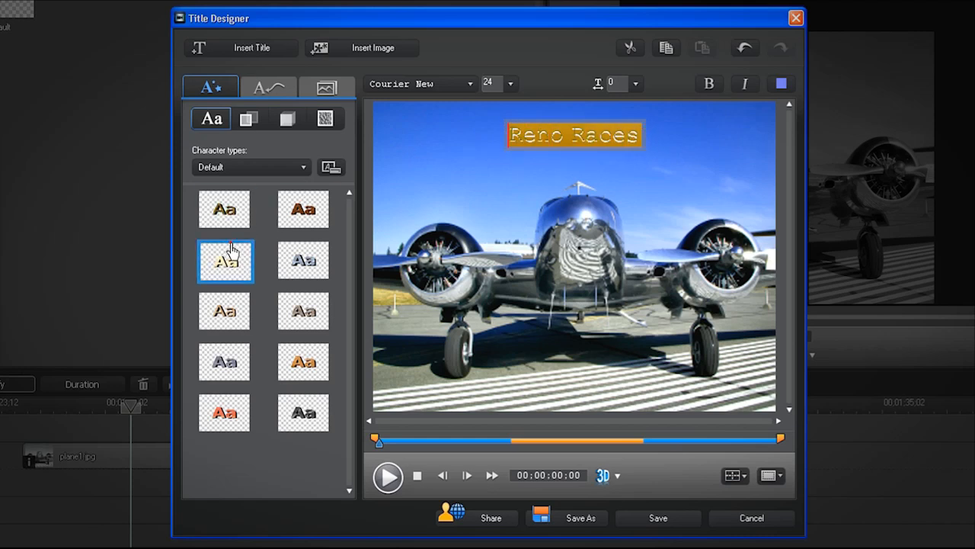
click(709, 84)
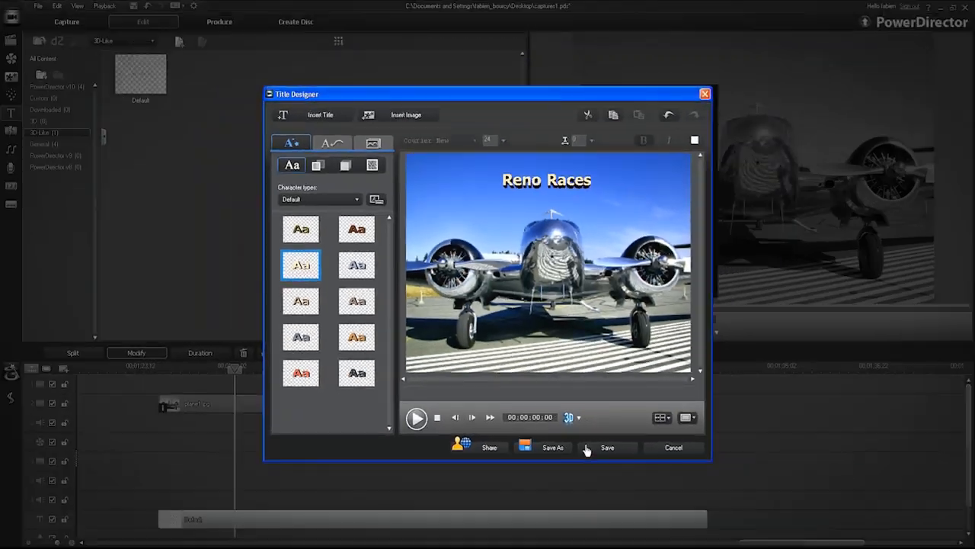
Step: Save the Reno Races title in Title Designer and close the Magic Motion panel
click(606, 447)
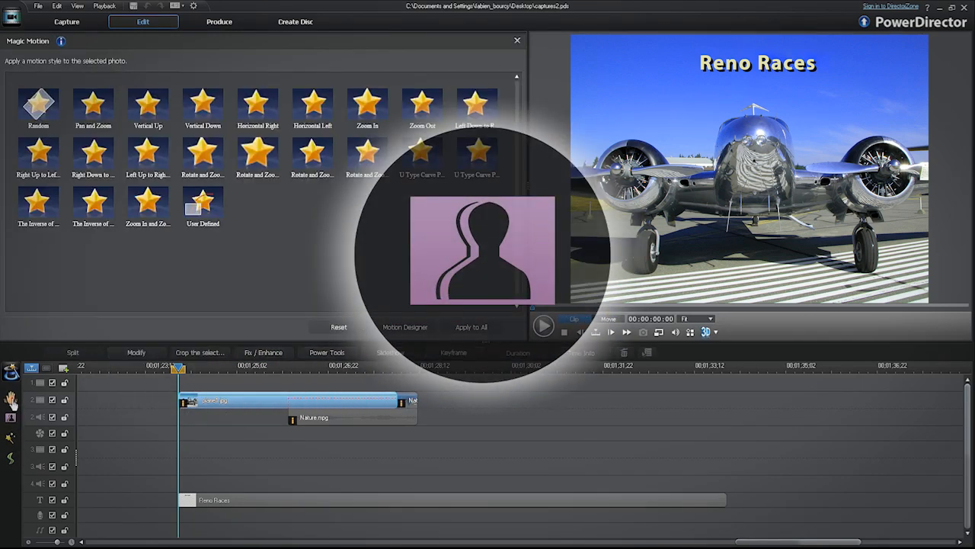
click(10, 369)
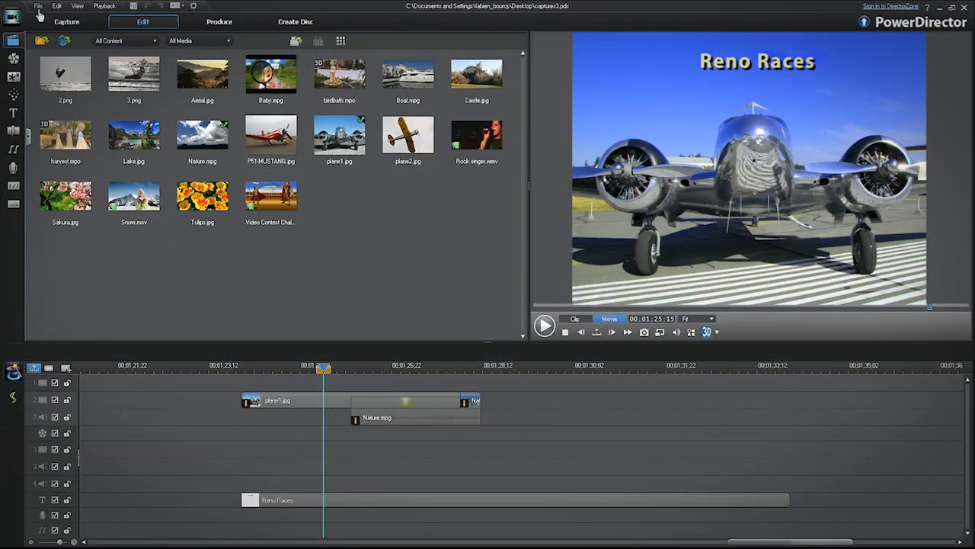
Step: Use Save Project As to store 'Reno-Races' in the RENO-RACES folder
click(36, 5)
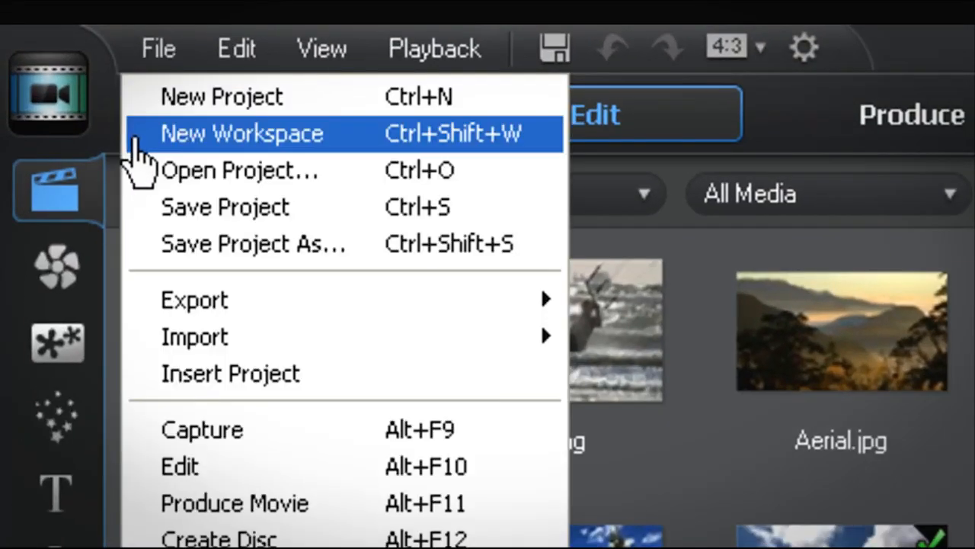
mouse_move(141, 251)
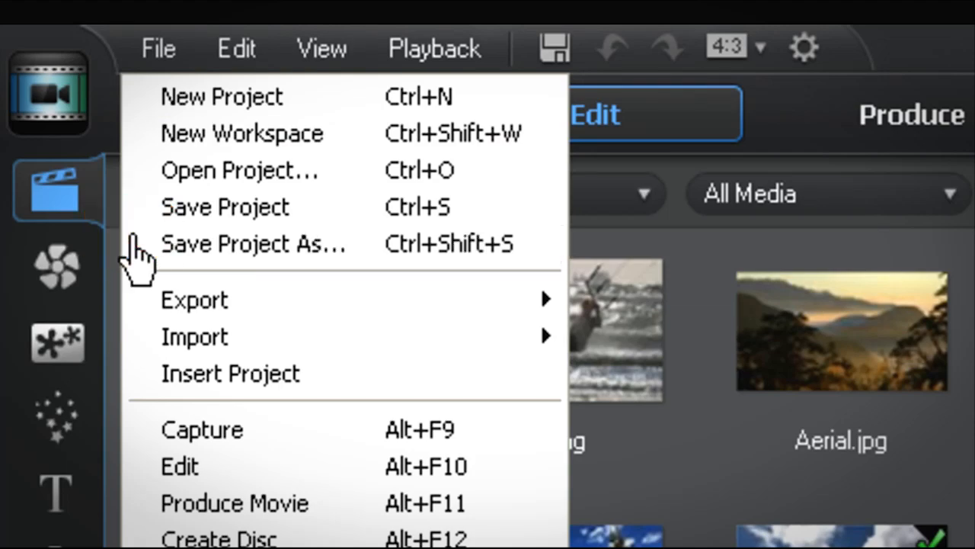
click(255, 244)
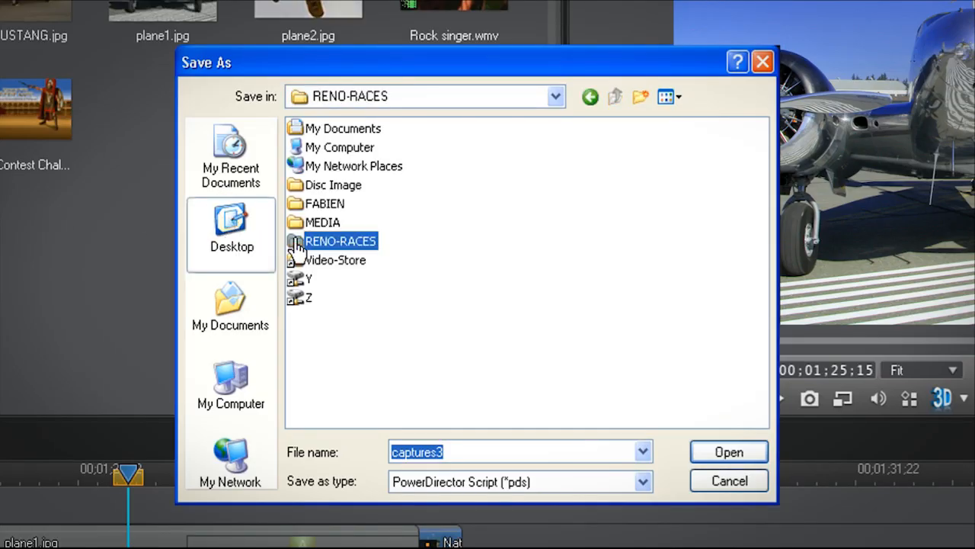
double_click(339, 240)
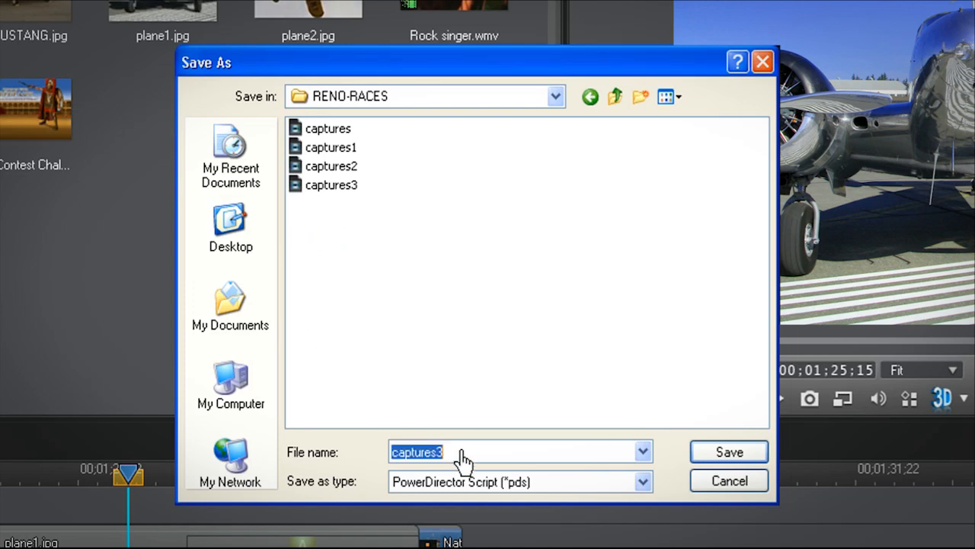
text(Reno-Ra)
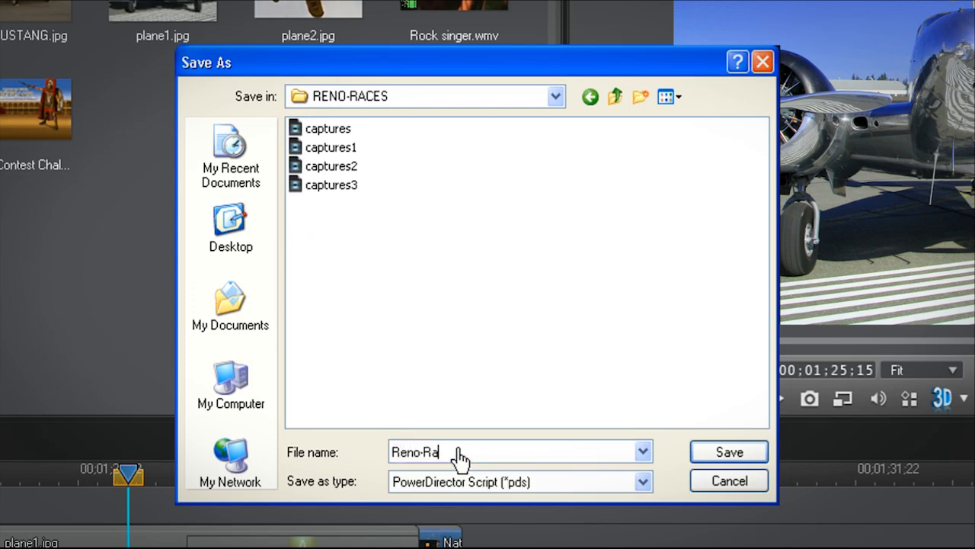
click(728, 452)
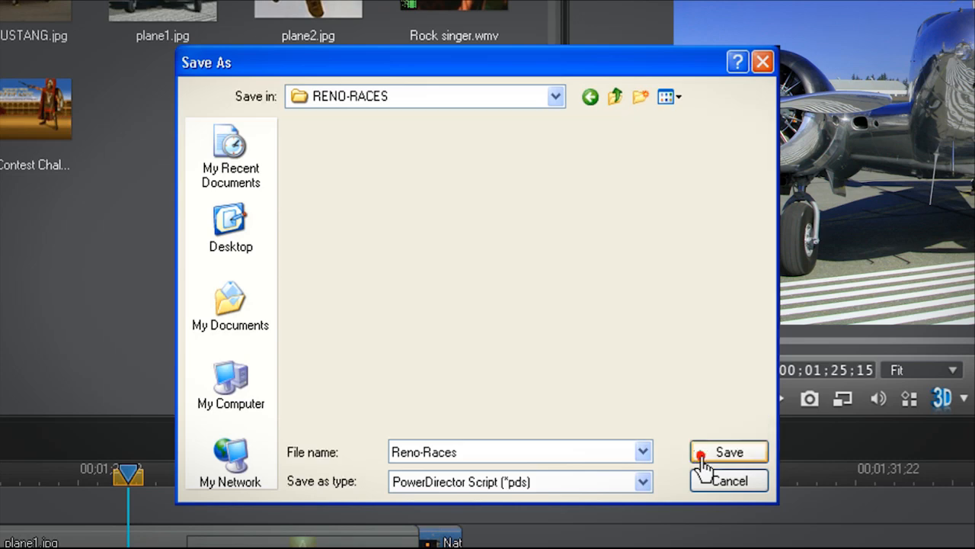
click(727, 451)
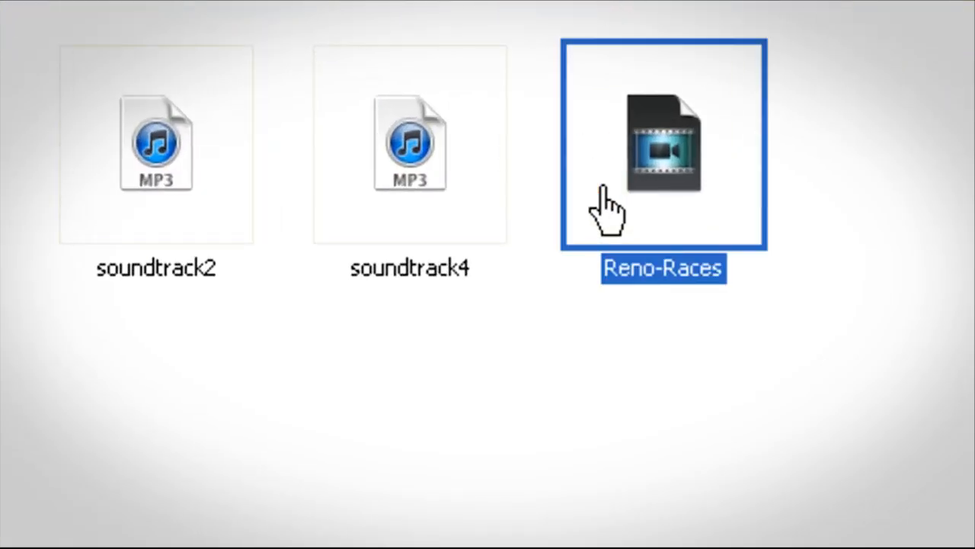
Step: Double-click the Reno-Races .pds file in Windows Explorer to reopen it in PowerDirector
double_click(663, 145)
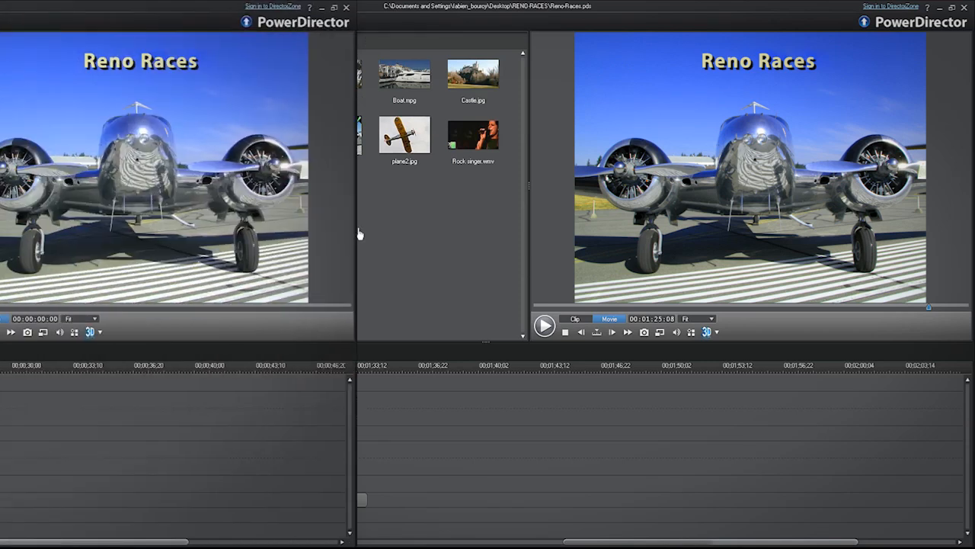
Step: Produce the movie as a DV-AVI NTSC file named RENO-RACES-FINAL and start rendering
click(500, 41)
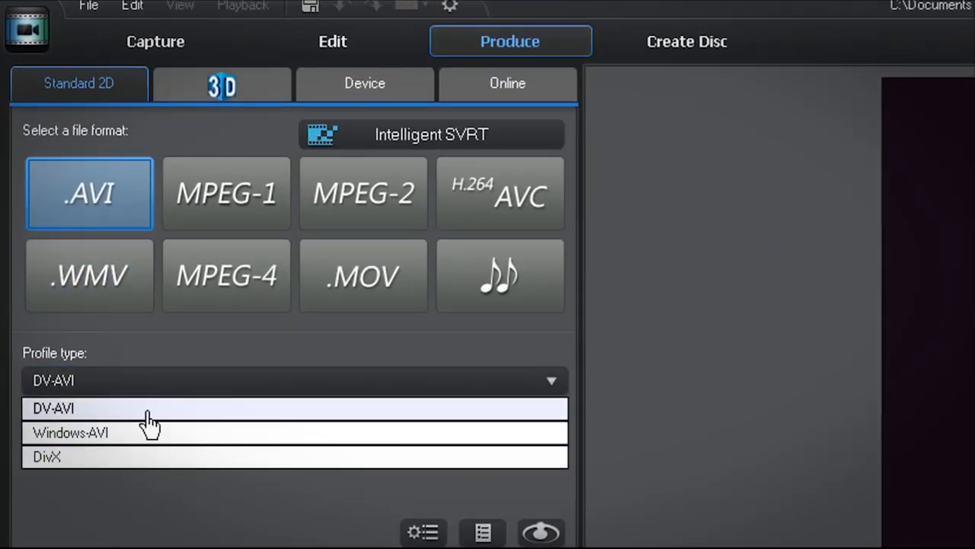
click(53, 407)
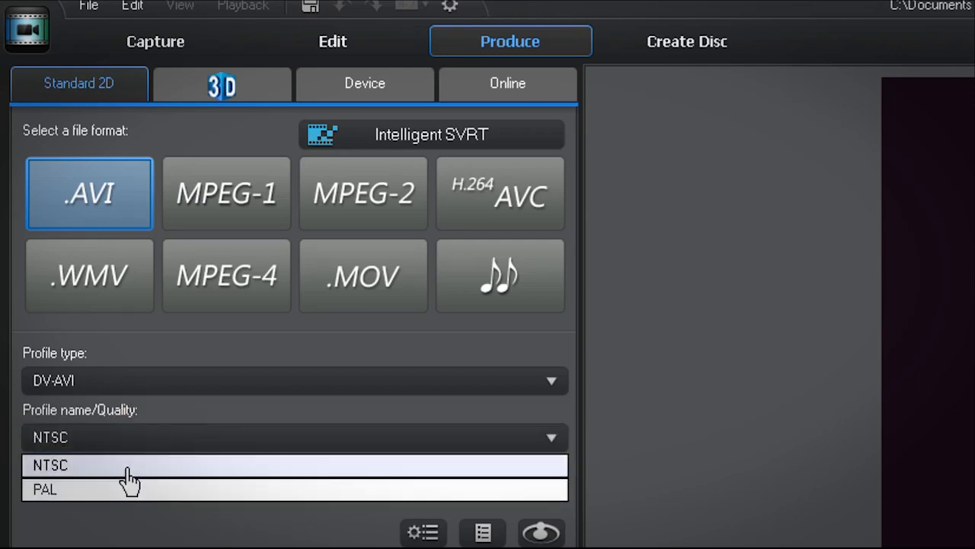
click(57, 464)
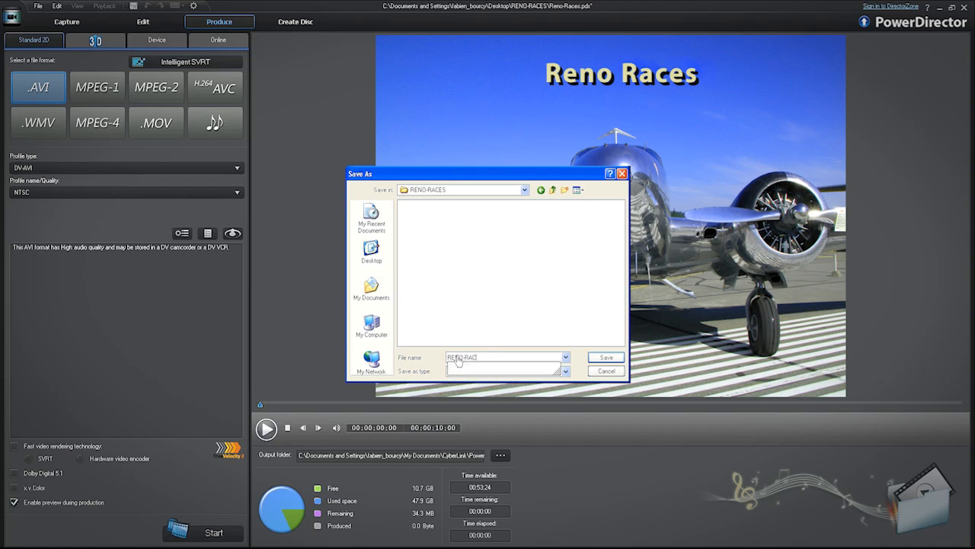
text(RENO-RACES-FINAL)
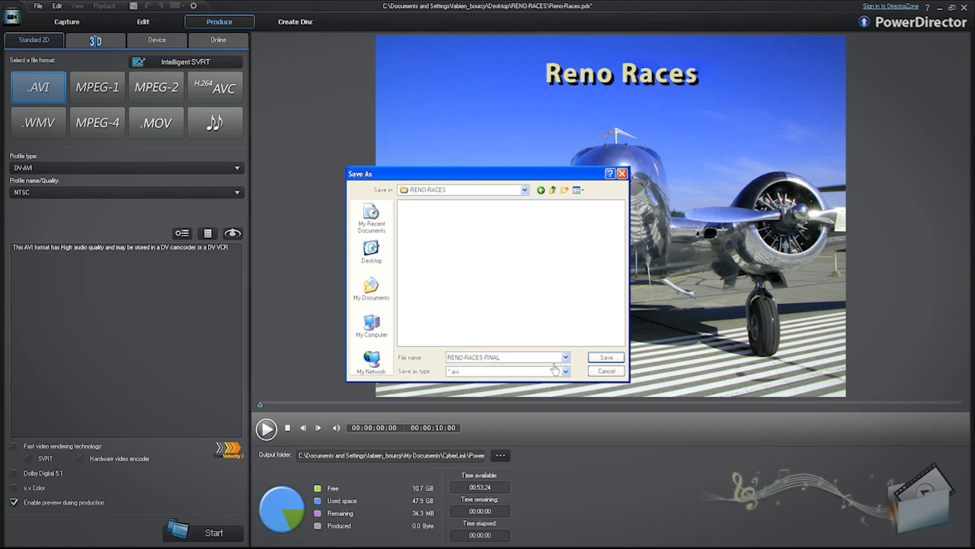
click(605, 357)
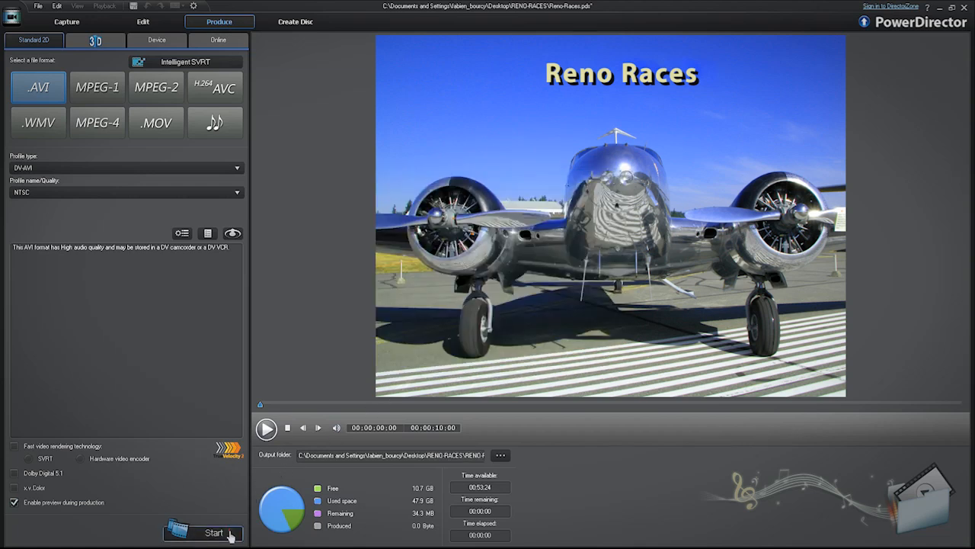
click(213, 532)
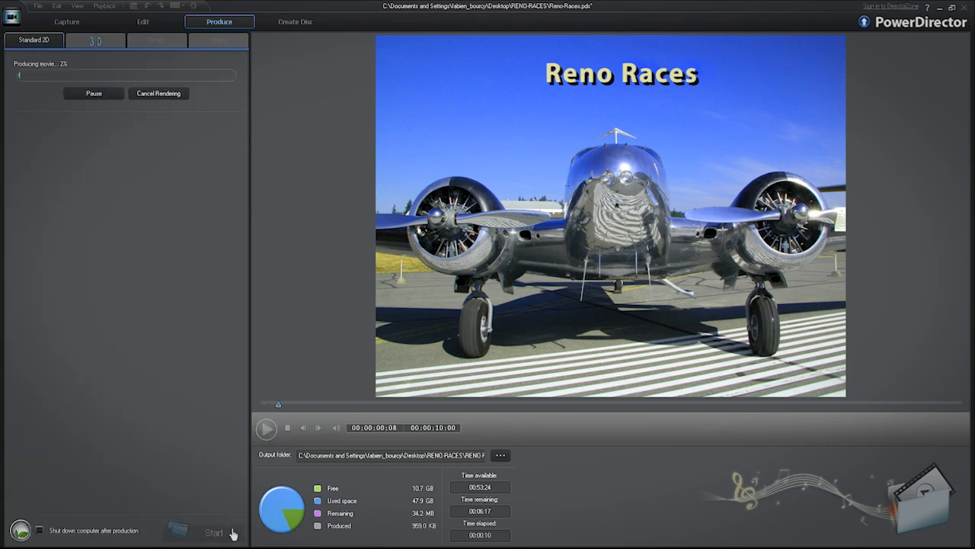
click(141, 21)
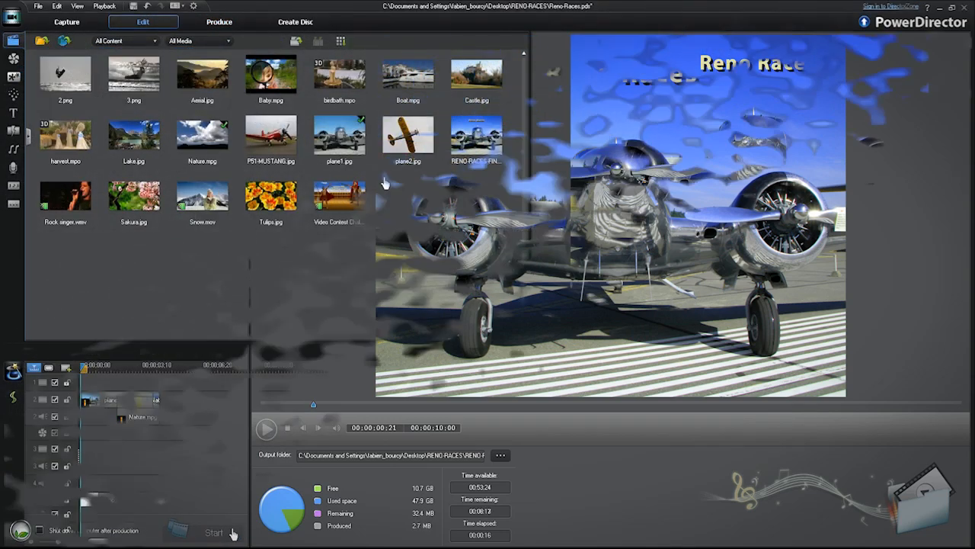
Step: In Create Disc, review the Reno Races title on the Content tab and choose Burn in 3D
click(295, 22)
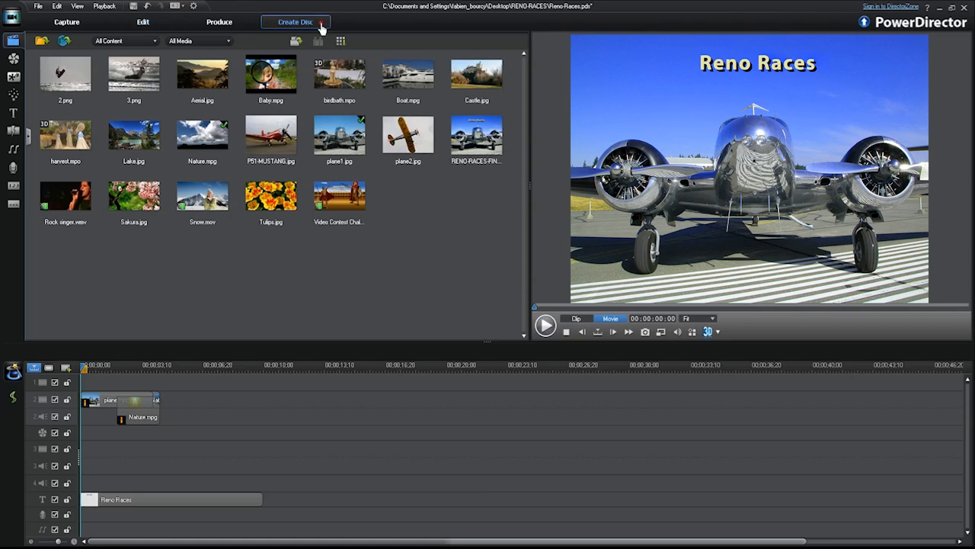
click(297, 21)
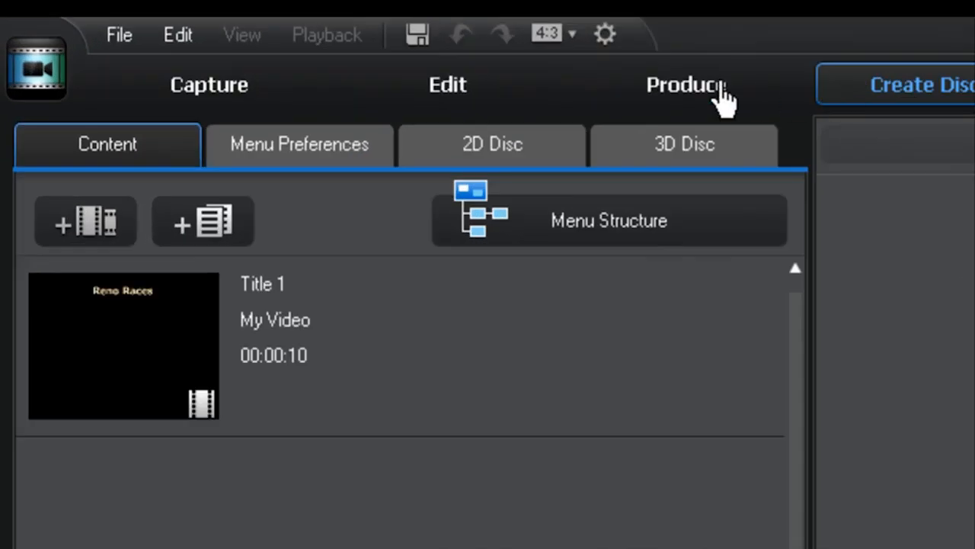
mouse_move(153, 156)
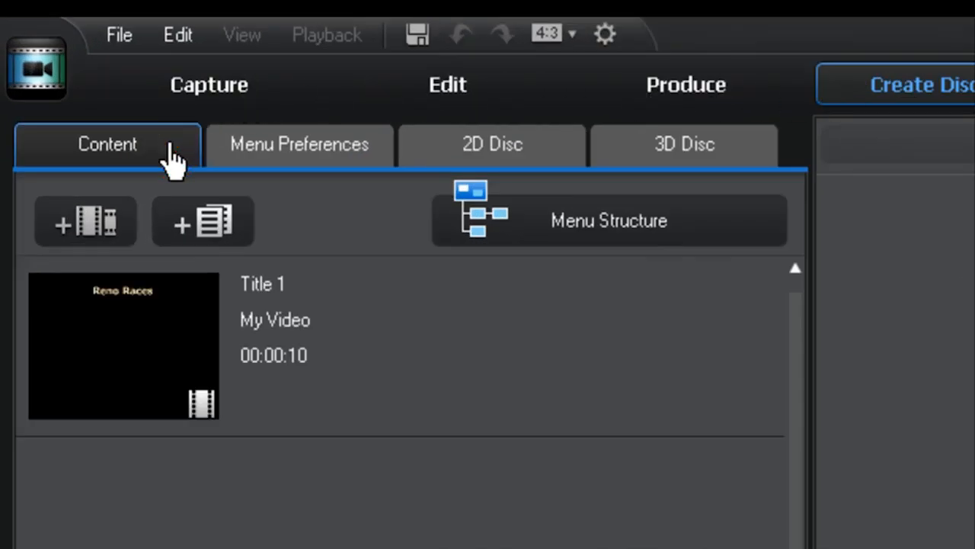
click(300, 144)
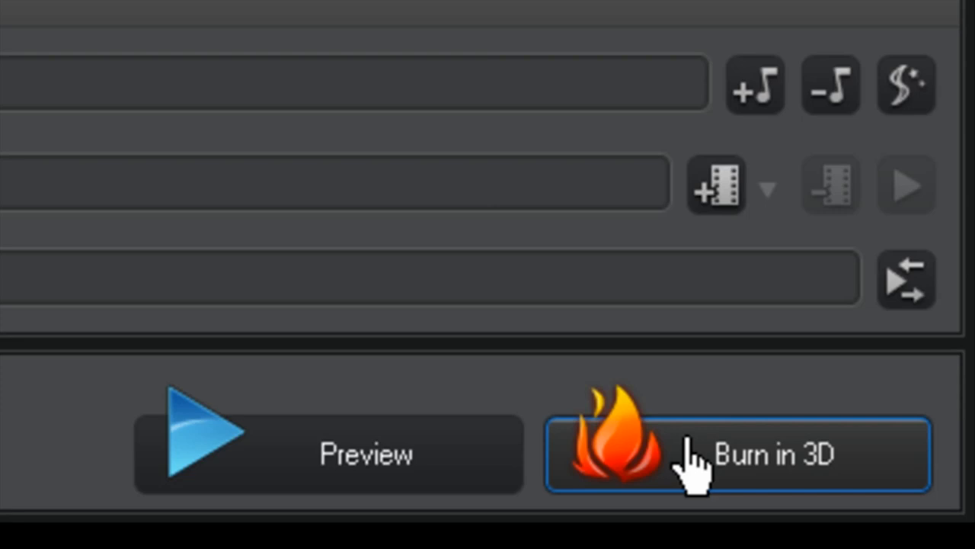
click(743, 453)
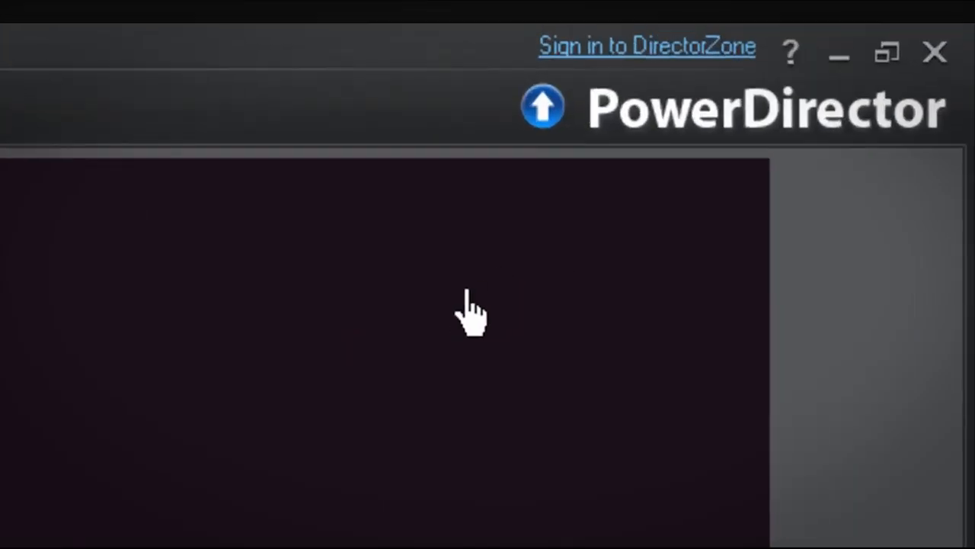
Step: Open PowerDirector Help and go to the PowerDirector Workspace topic
click(795, 51)
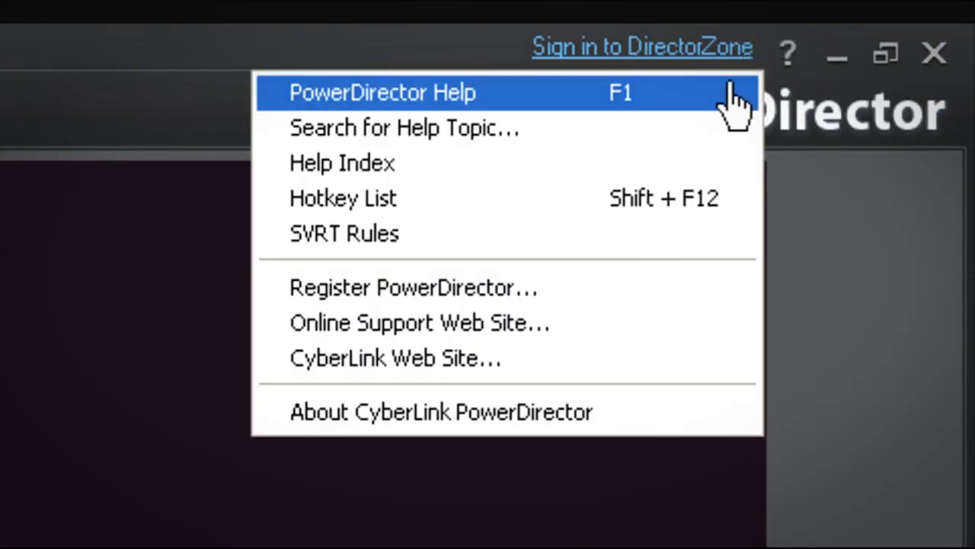
click(382, 92)
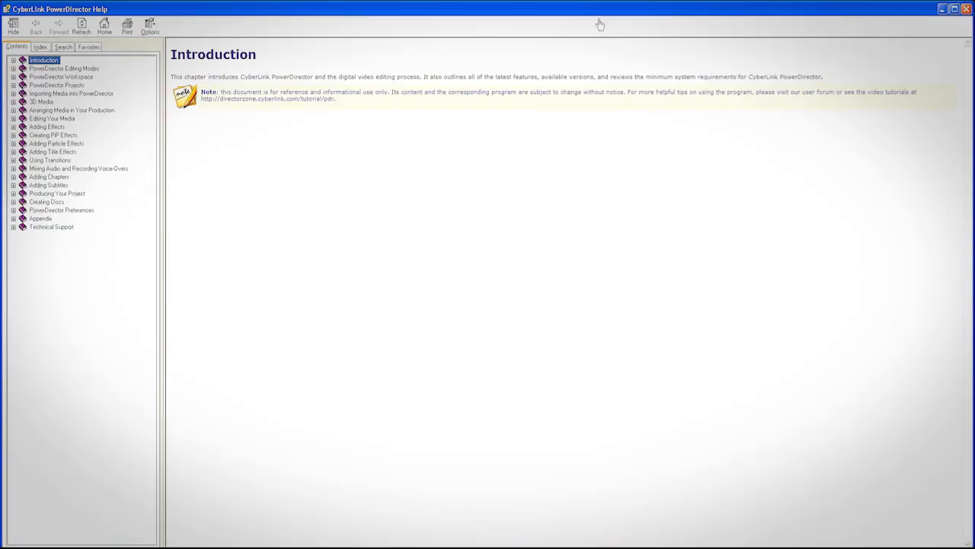
click(63, 78)
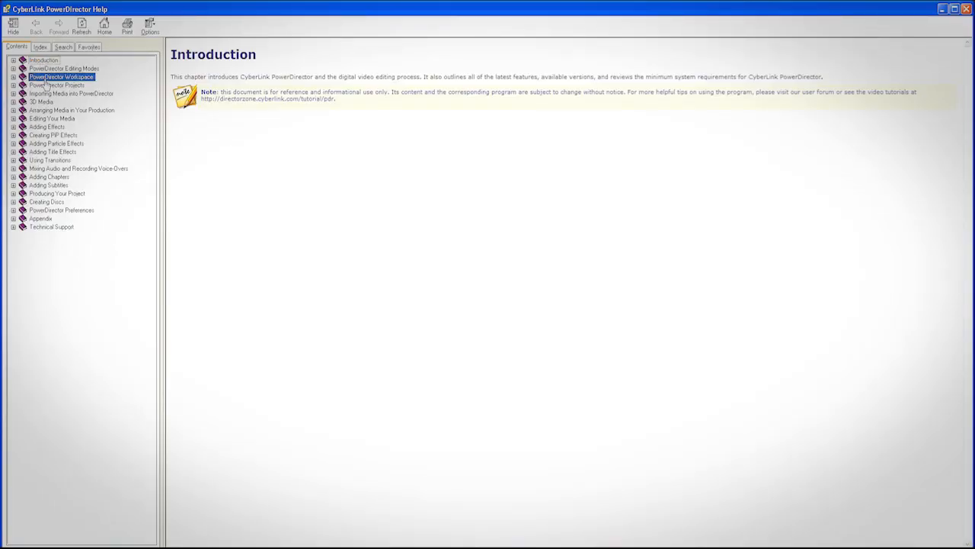